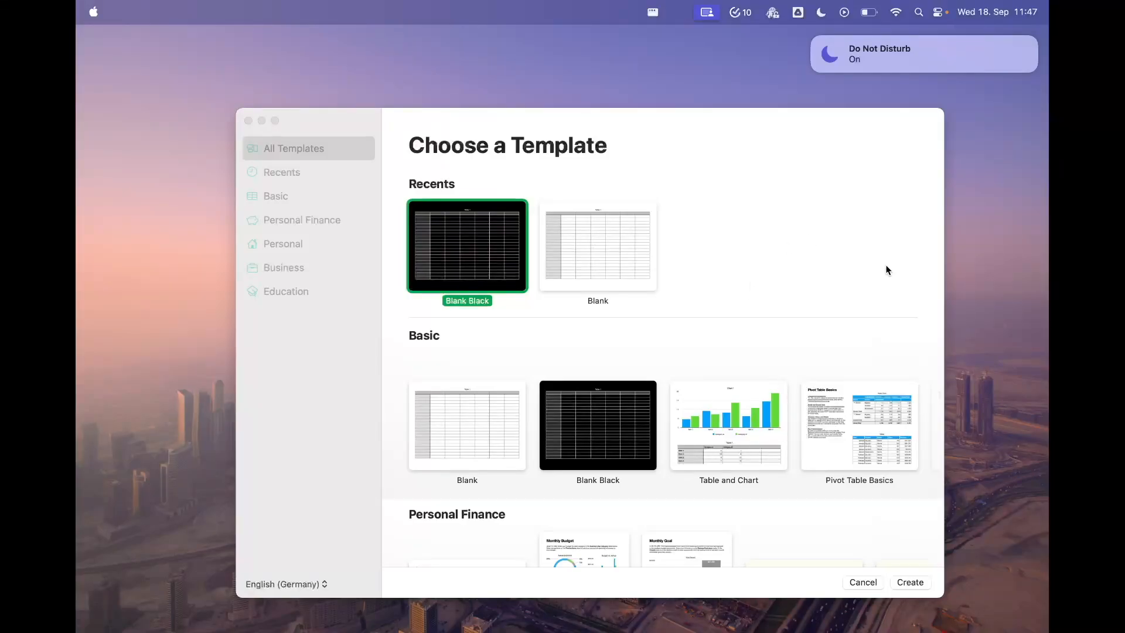
mouse_move(772, 253)
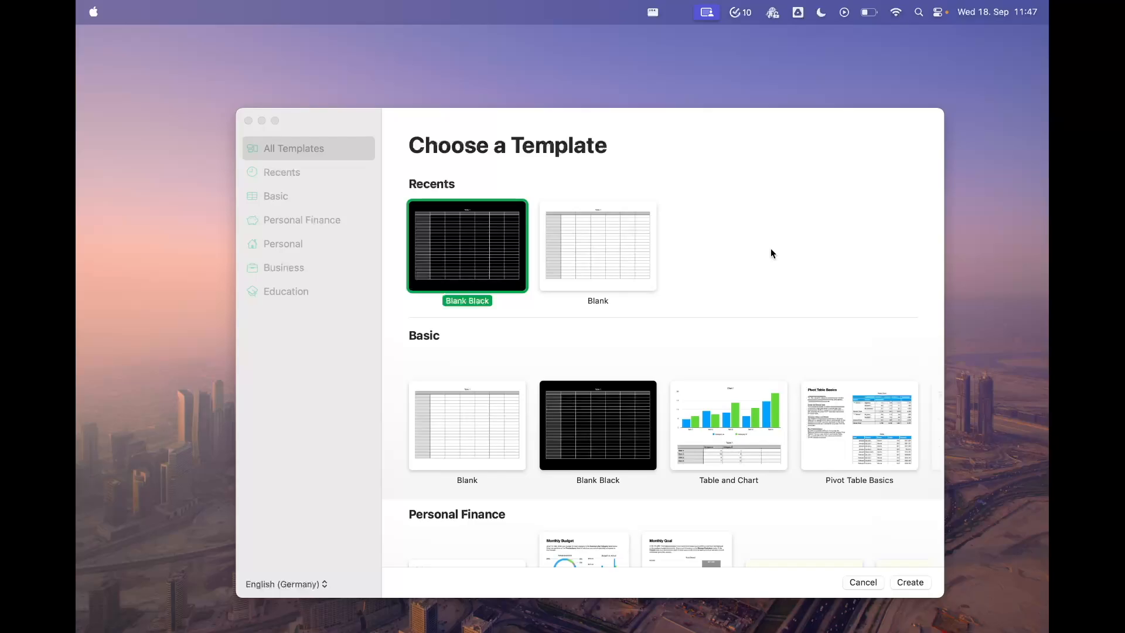
mouse_move(702, 83)
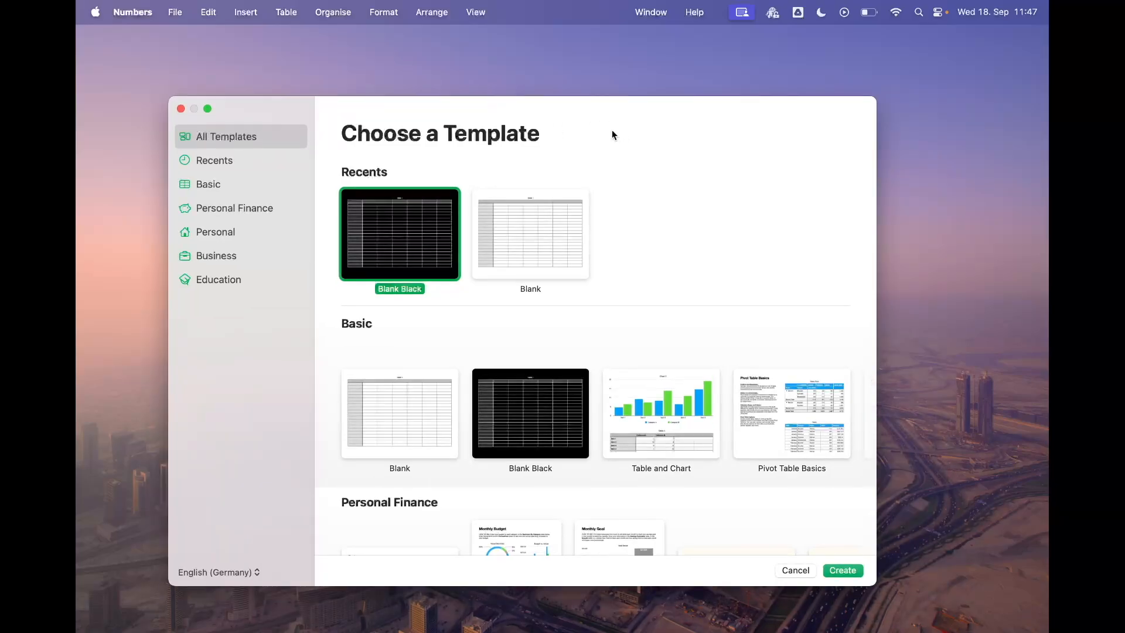
mouse_move(260, 121)
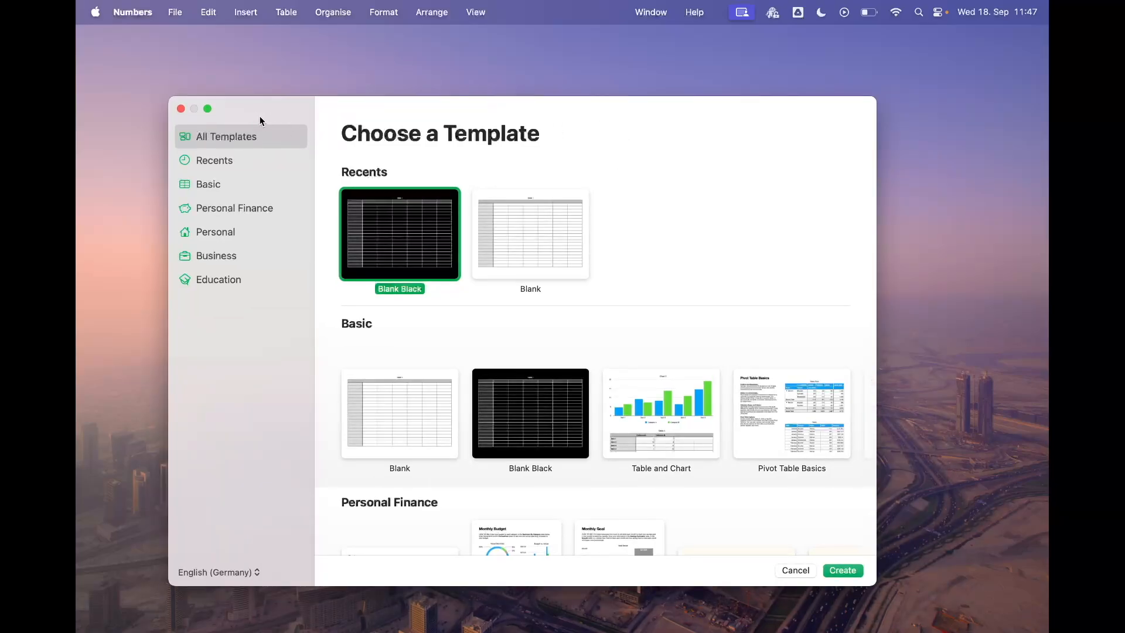
mouse_move(743, 8)
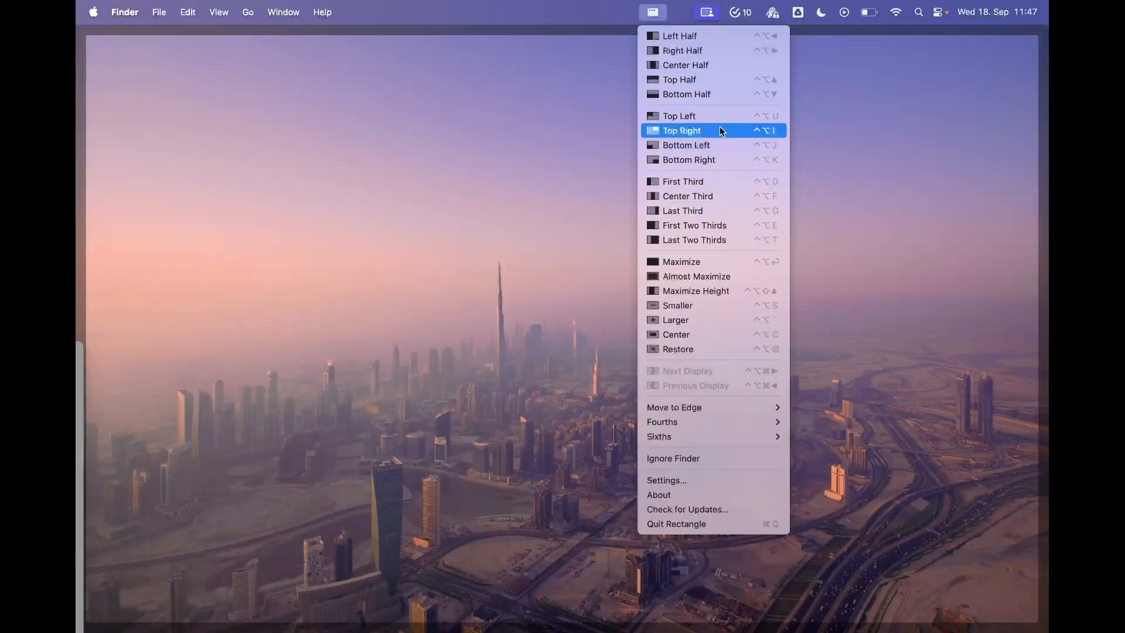
mouse_move(740, 495)
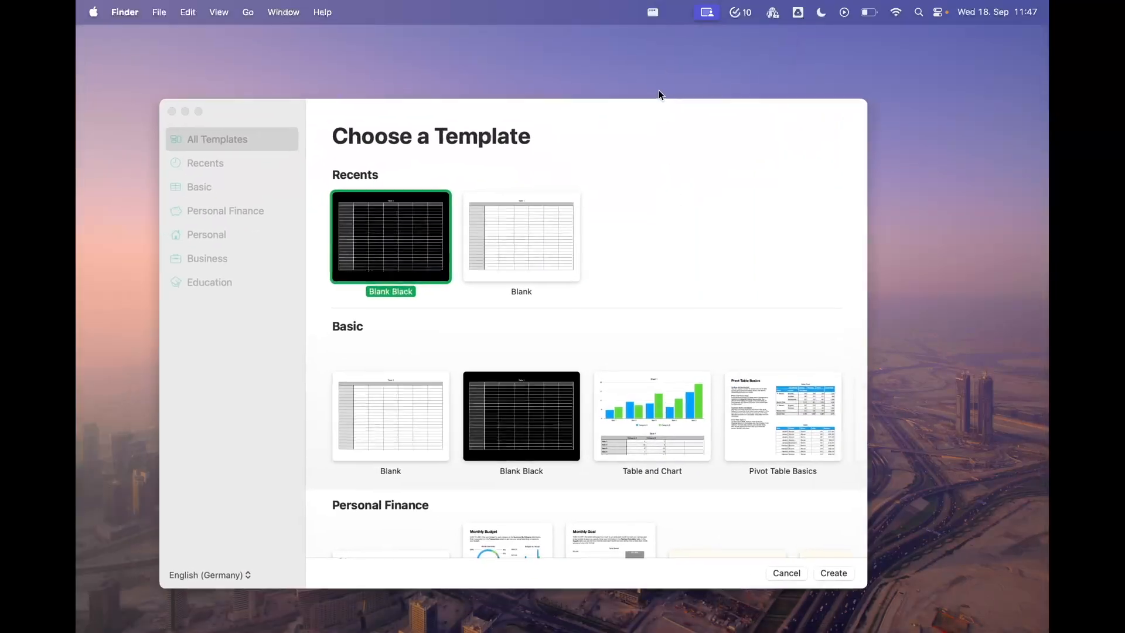
Bring the Numbers template chooser back to the front, dismissing Rectangle's menu
left_click(652, 12)
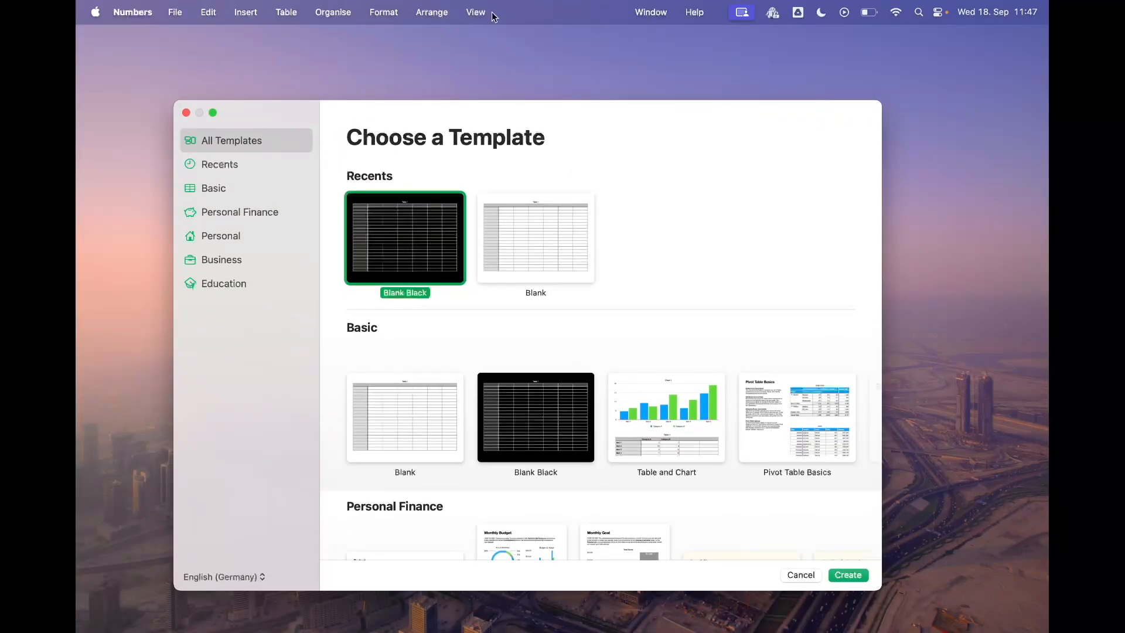
left_click(650, 11)
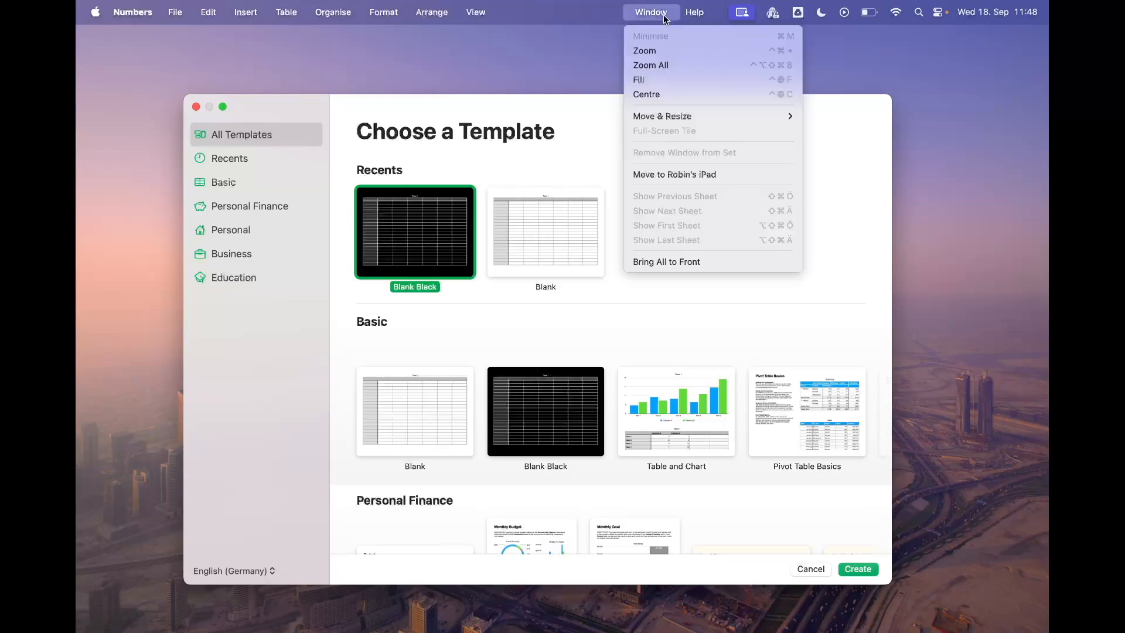
mouse_move(661, 116)
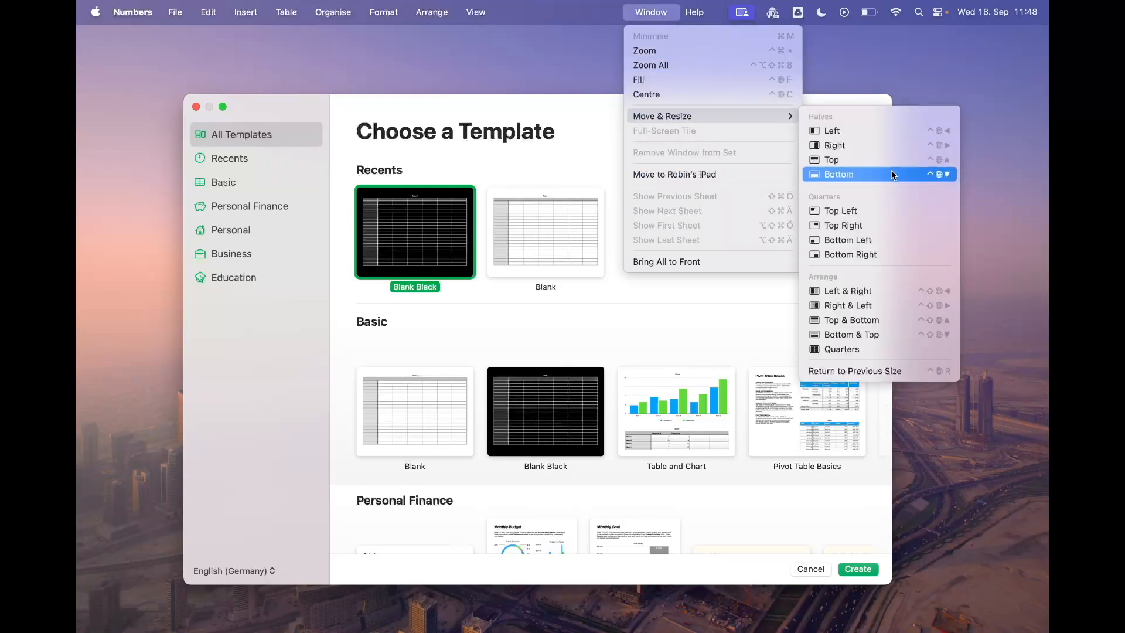
mouse_move(831, 130)
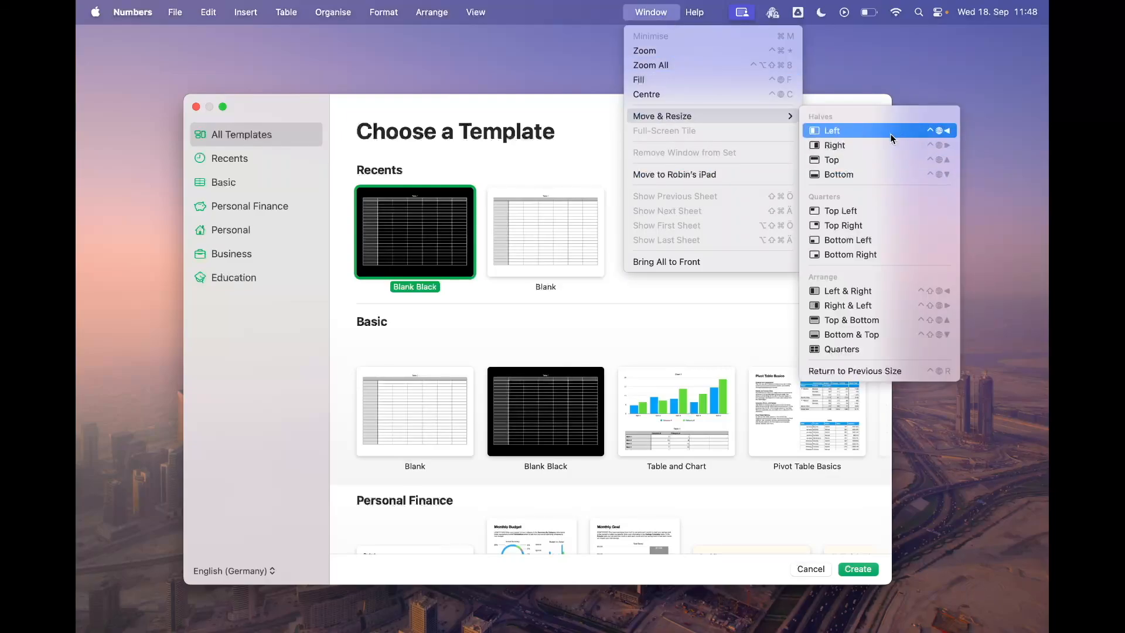
mouse_move(875, 136)
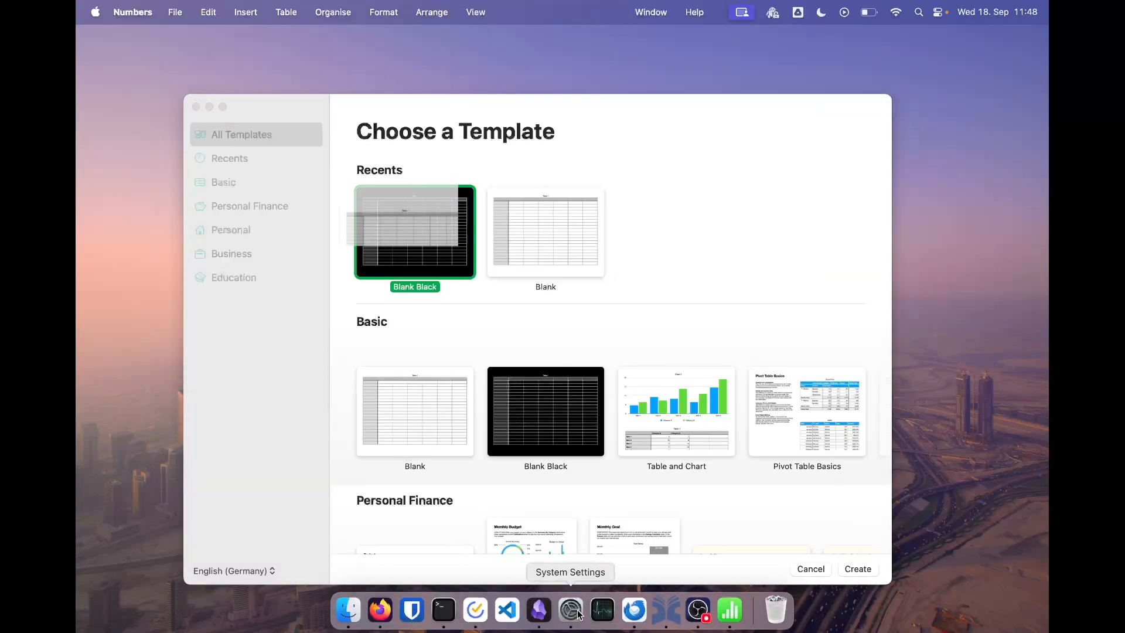
Launch System Settings, search "key" and go to the Keyboard Shortcuts settings
left_click(571, 610)
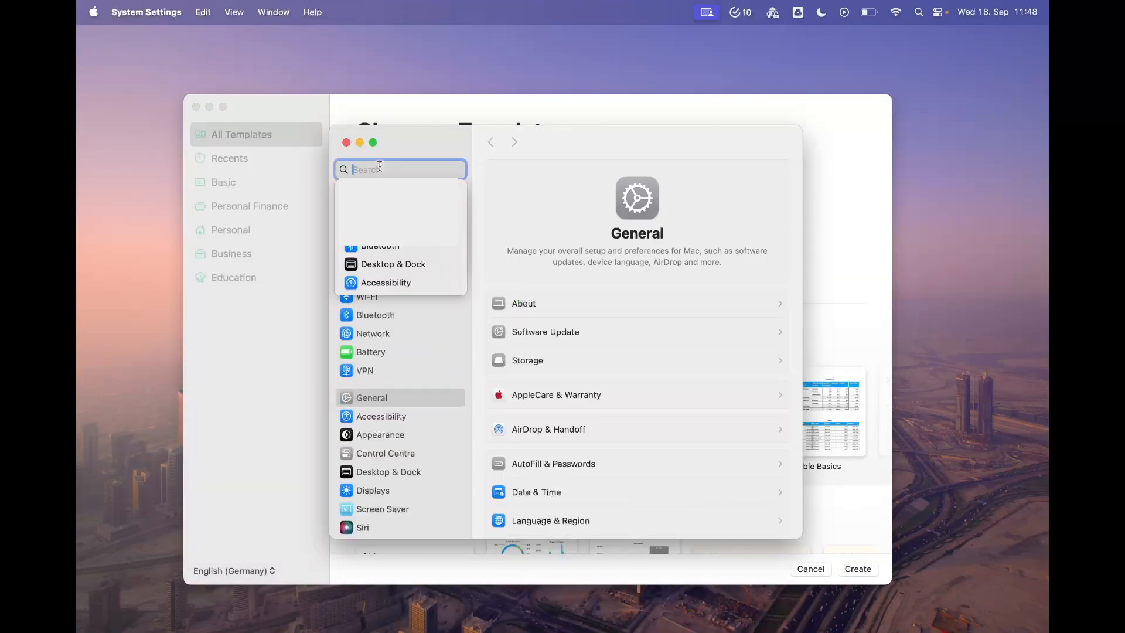
type("key")
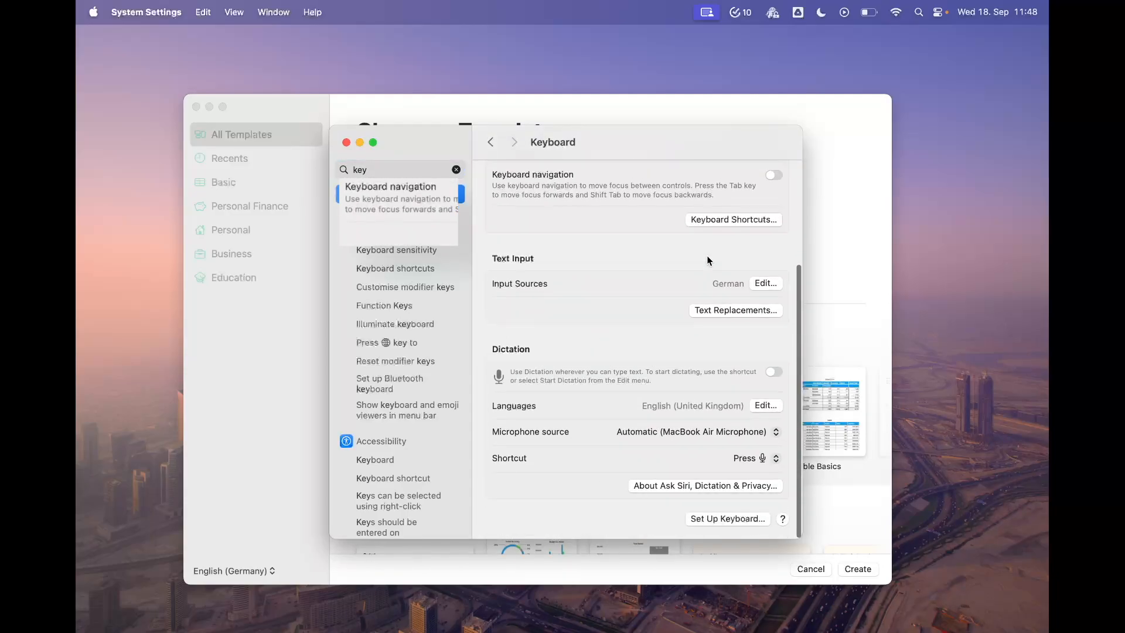
left_click(734, 219)
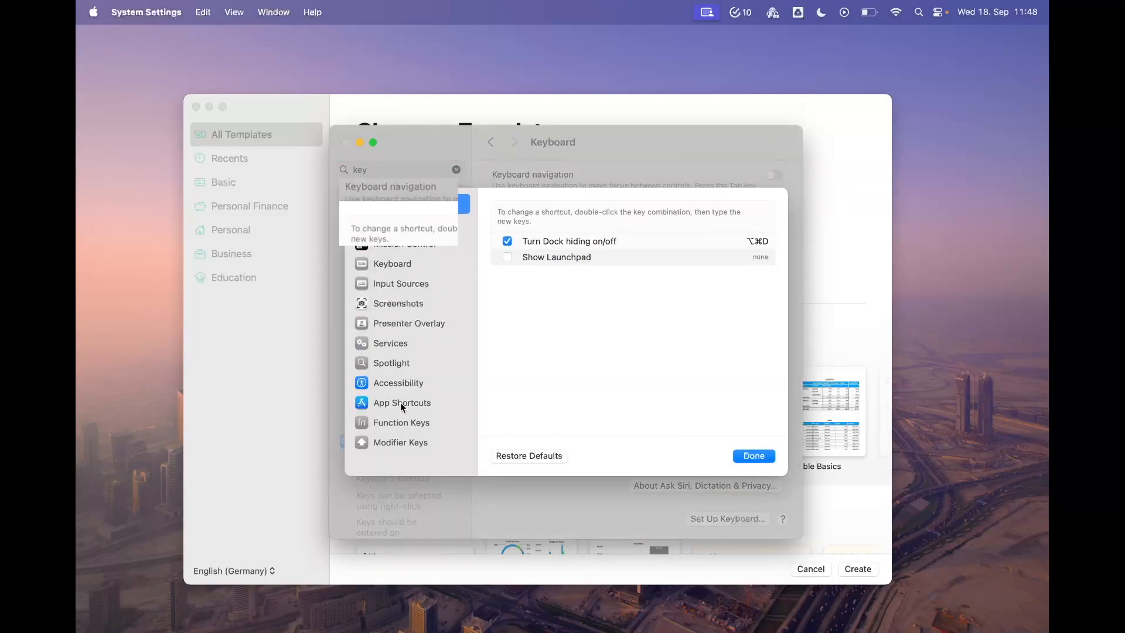
Begin a new All Applications shortcut from the App Shortcuts list
left_click(402, 402)
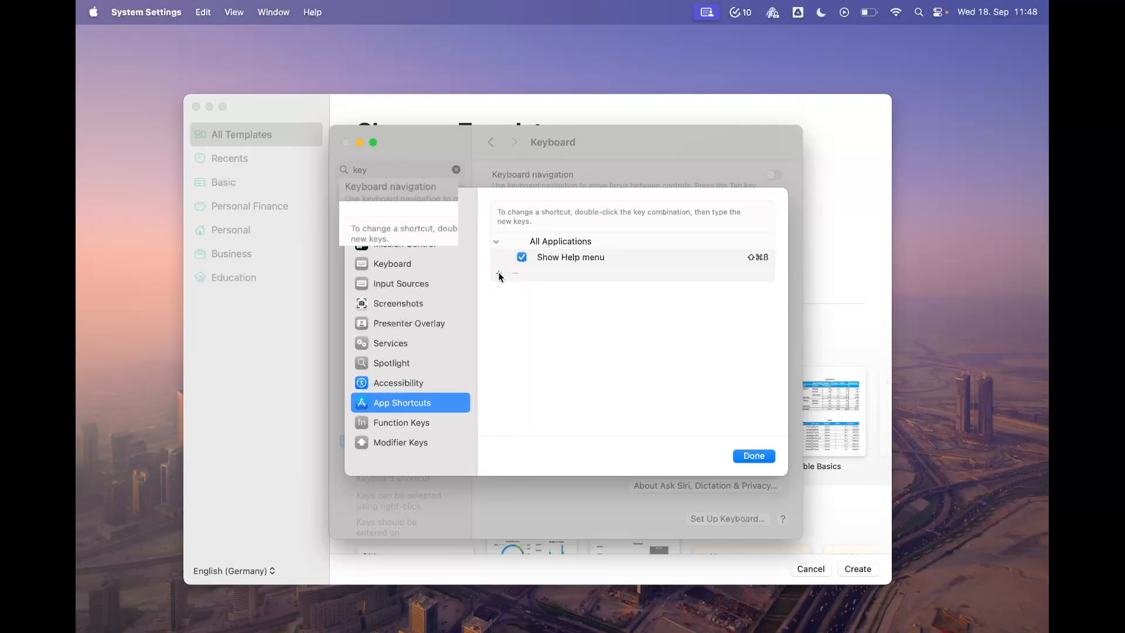
left_click(499, 276)
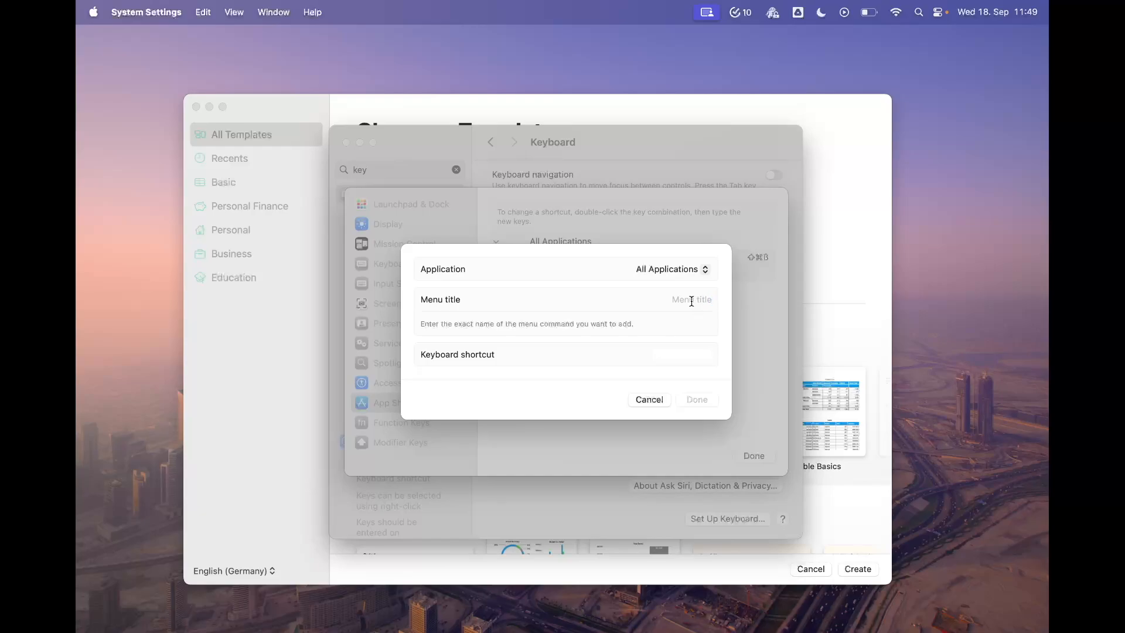
Create the Left shortcut, then add a second one with menu title "Right"
left_click(273, 12)
type("Left")
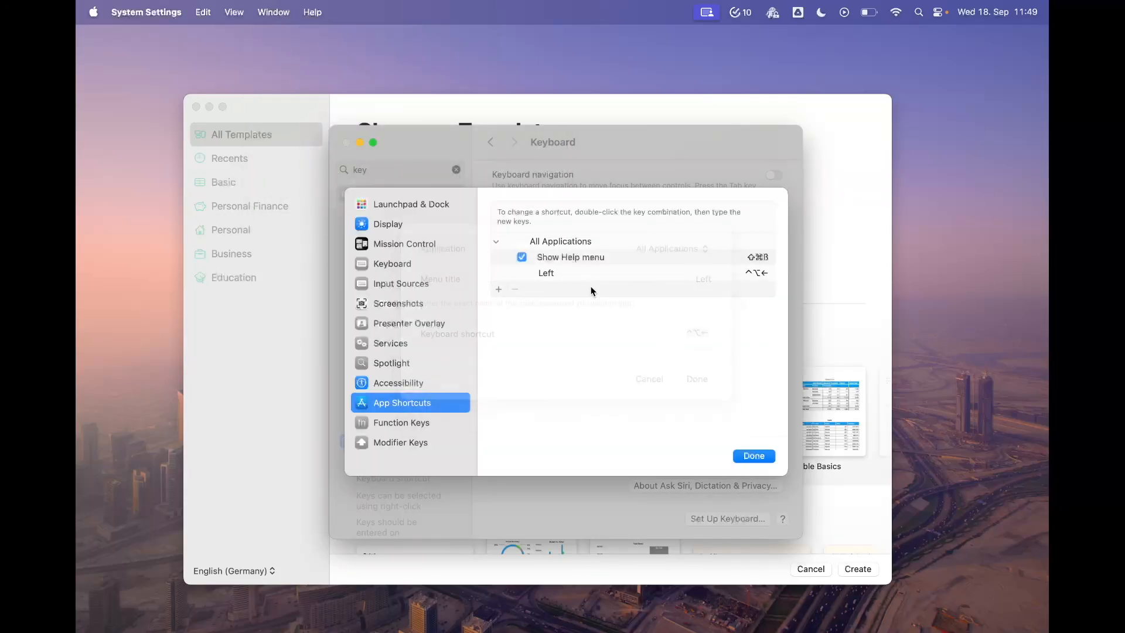
left_click(498, 290)
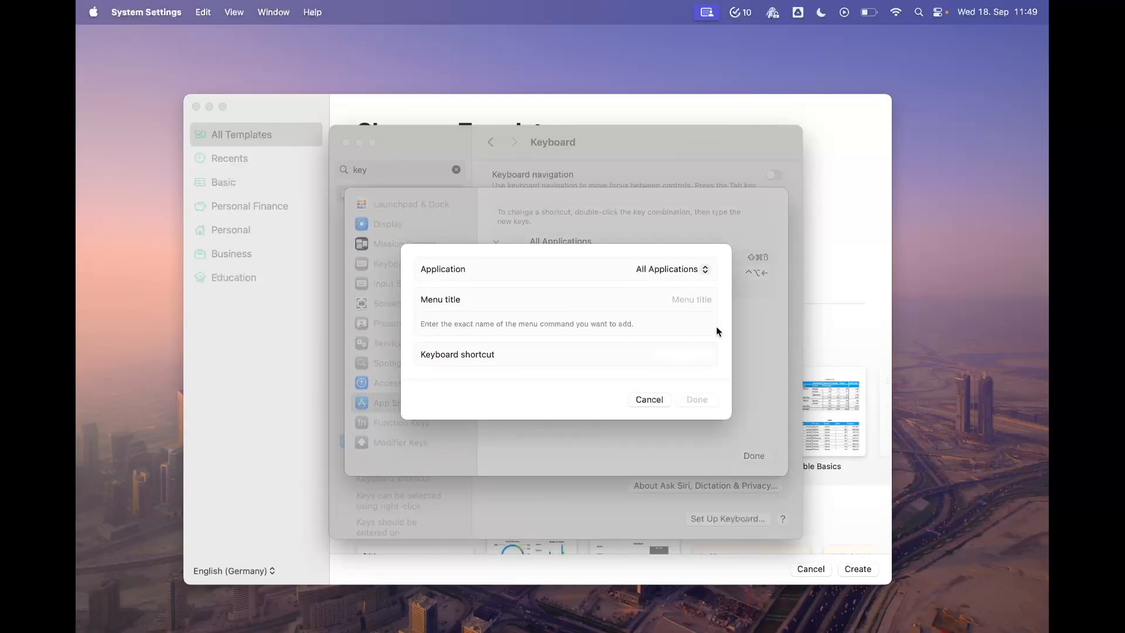
type("Right")
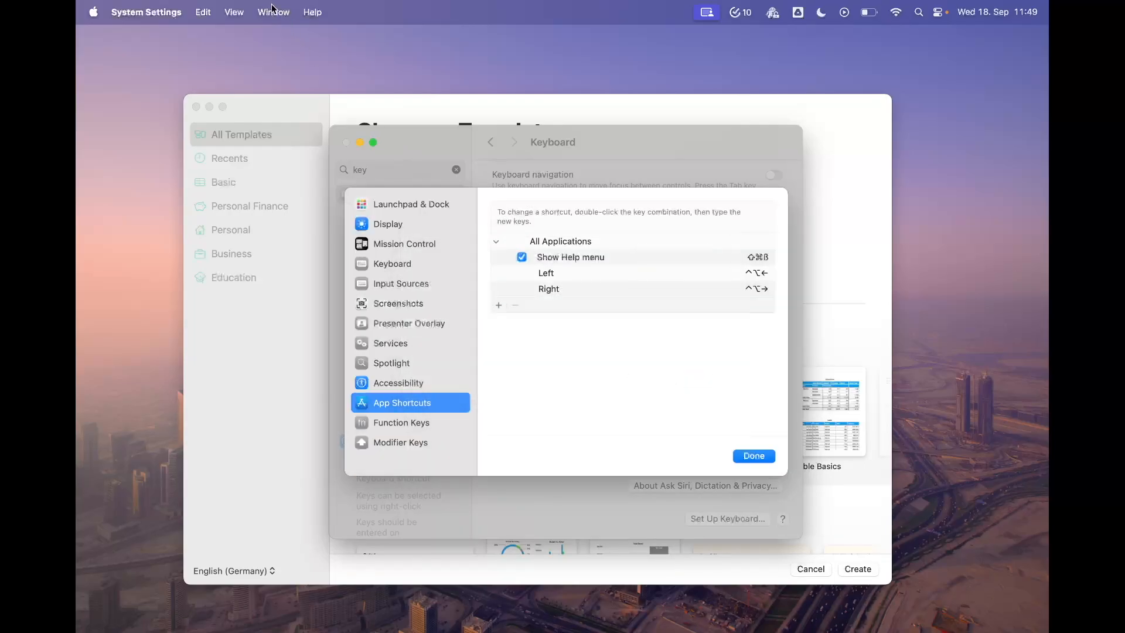
Verify the window command names, add the Fill shortcut and finish editing shortcuts
left_click(273, 12)
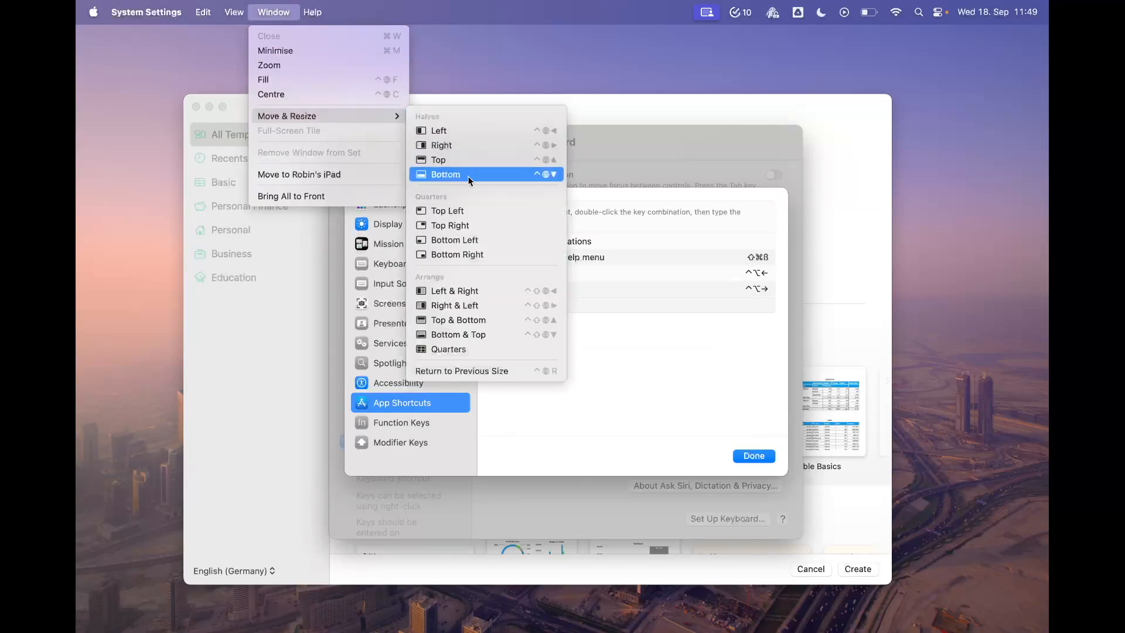
mouse_move(473, 185)
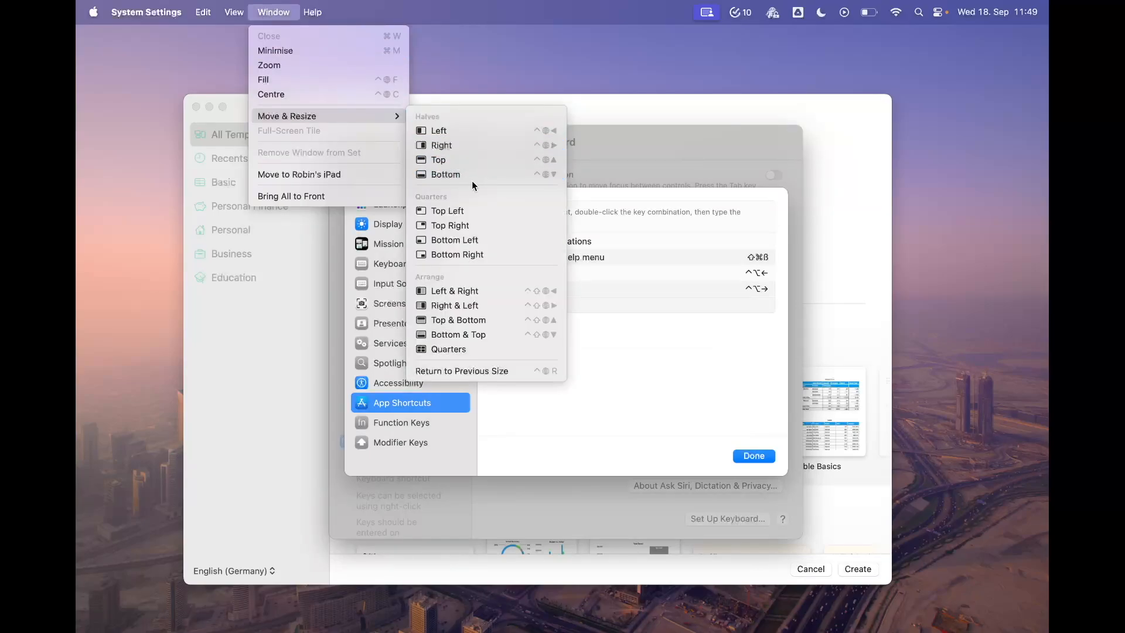
mouse_move(319, 80)
type("Fil")
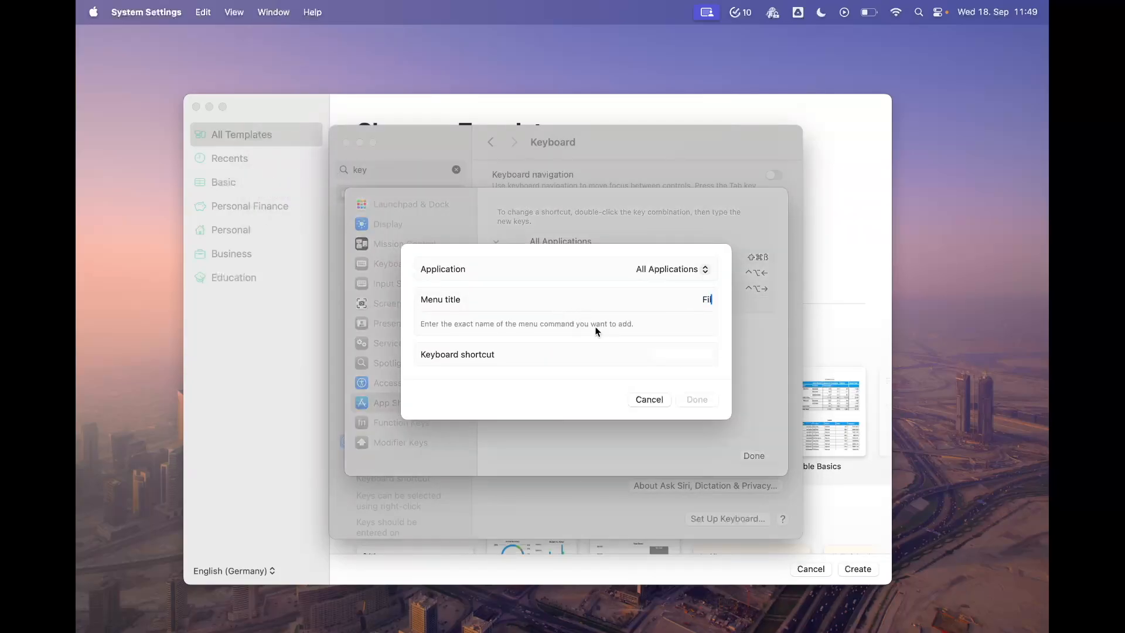
left_click(695, 399)
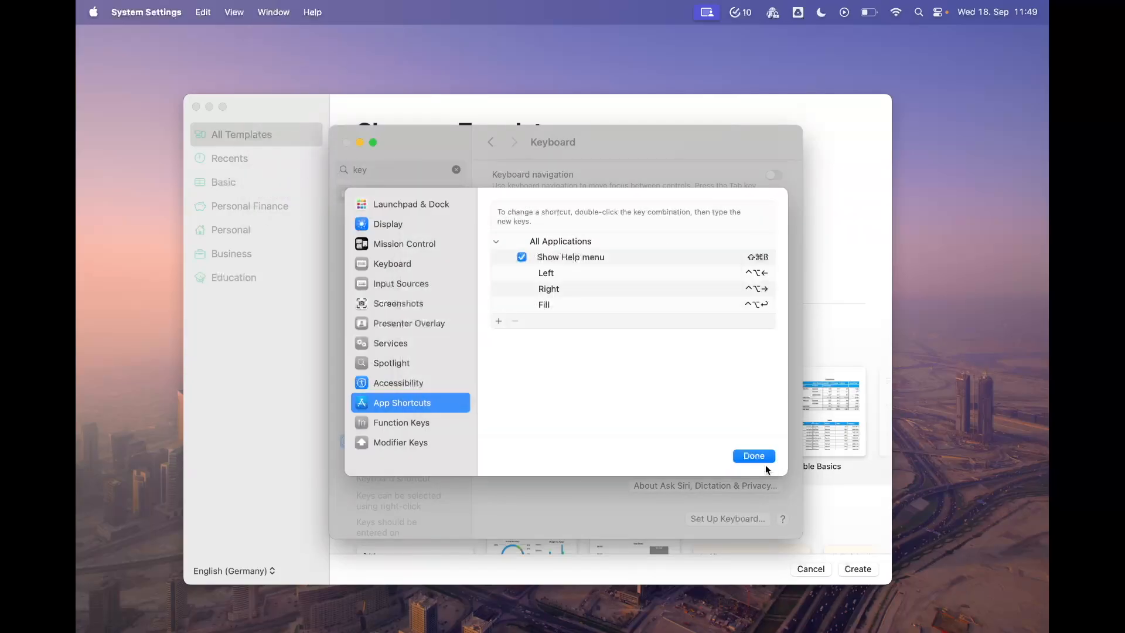
left_click(753, 456)
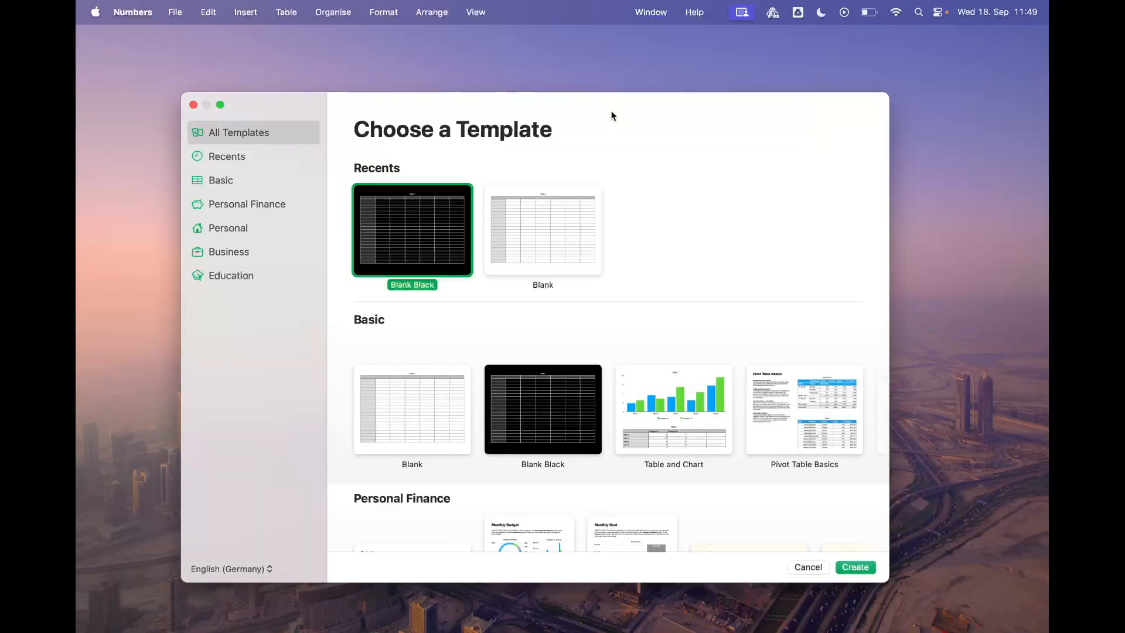